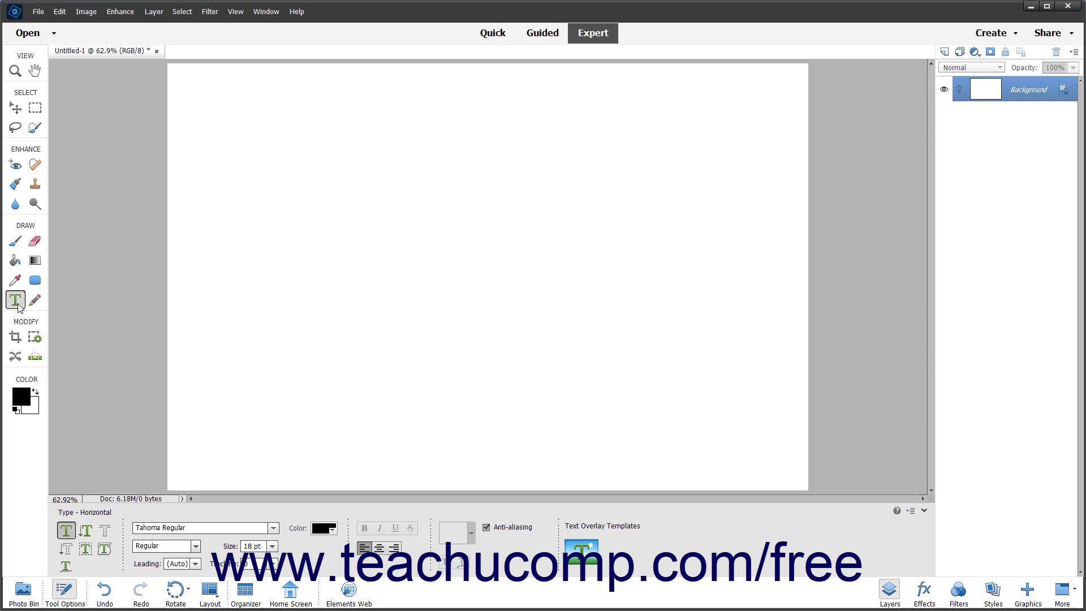
mouse_move(40, 333)
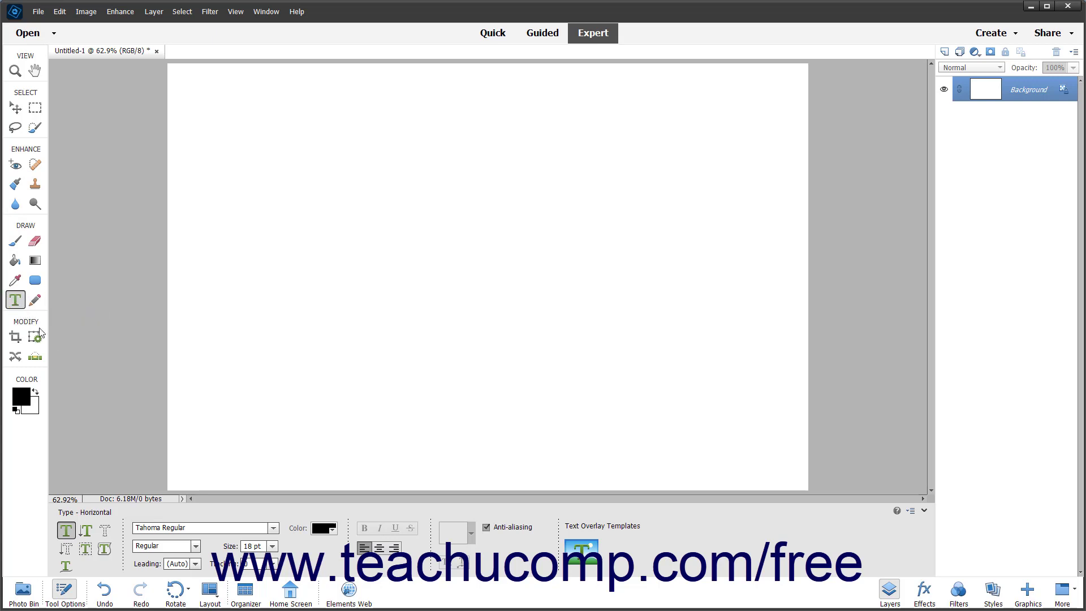
mouse_move(66, 529)
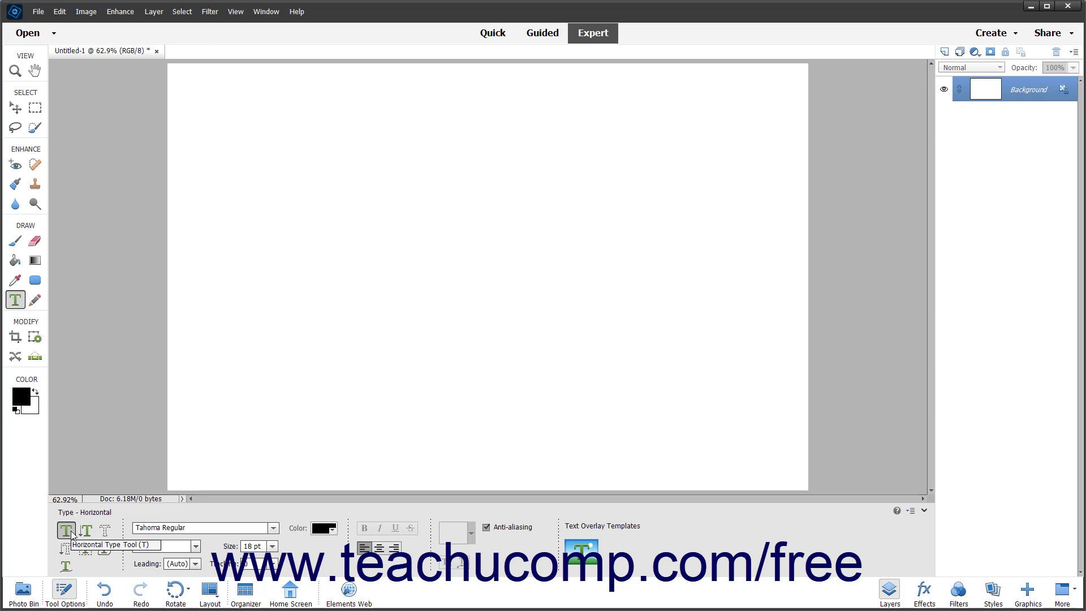
Choose the horizontal type tool and start a point-text insertion near the canvas top-left.
left_click(66, 529)
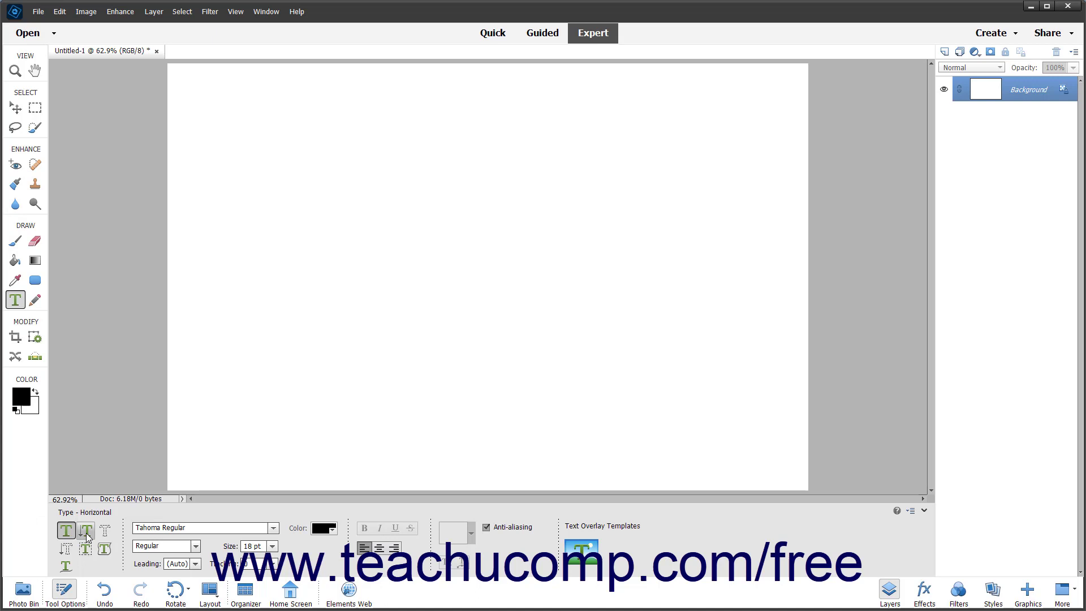
left_click(84, 529)
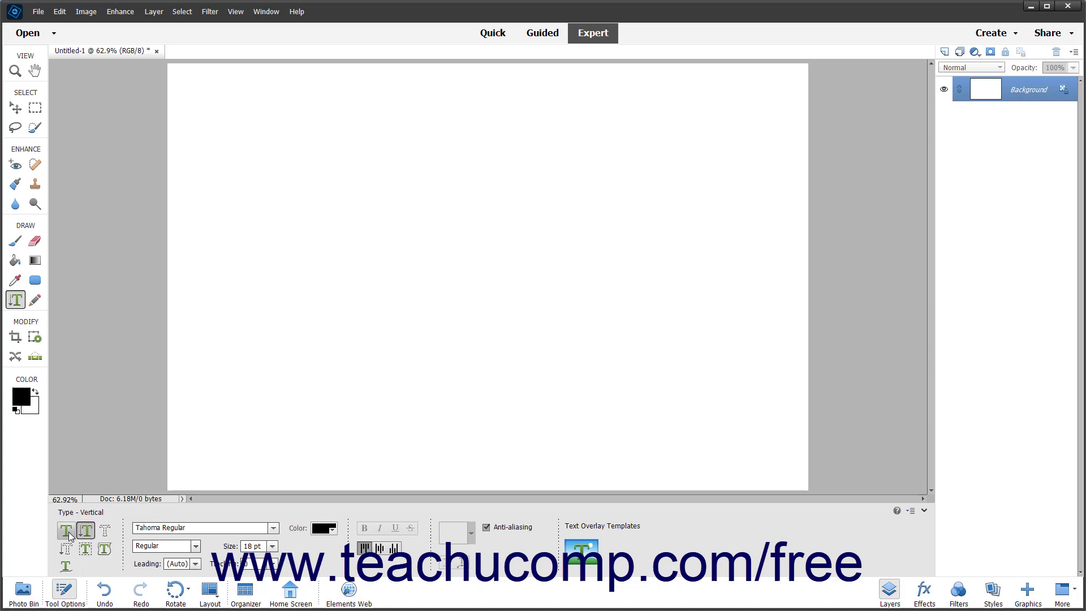
left_click(65, 529)
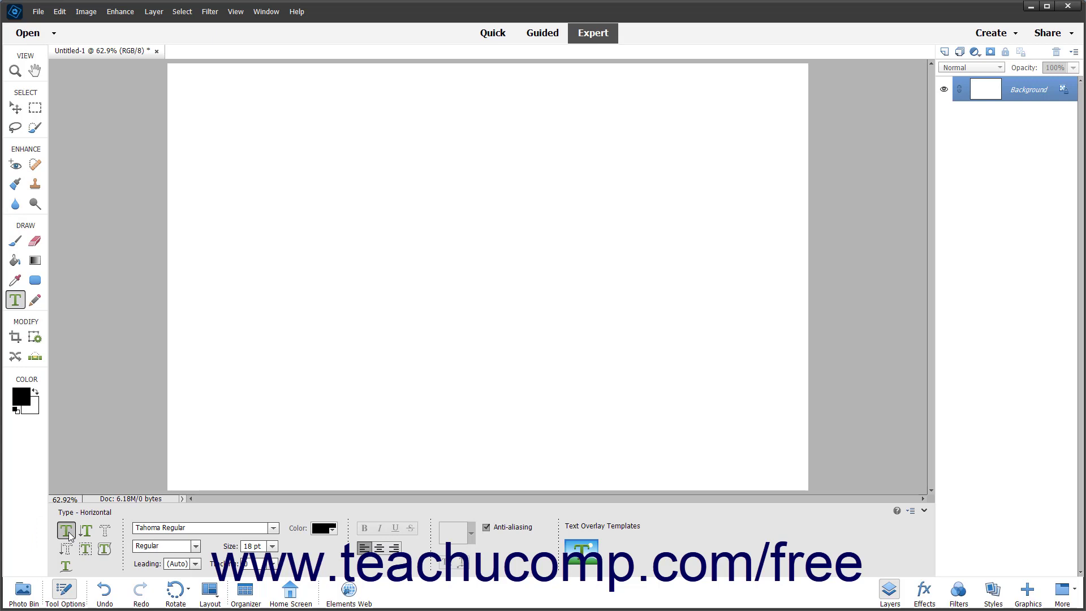
mouse_move(1010, 104)
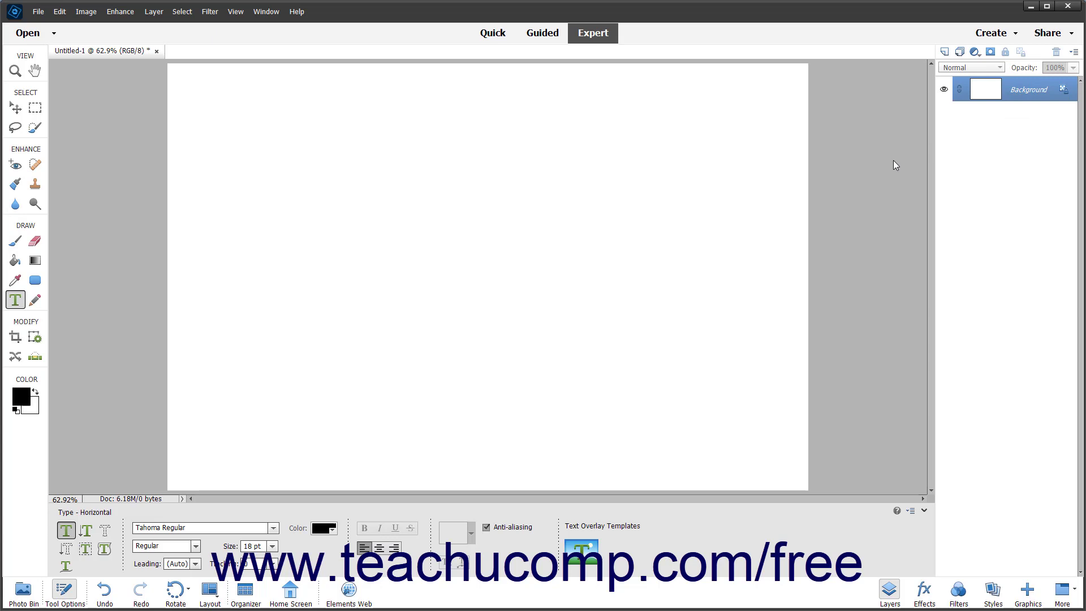
mouse_move(630, 152)
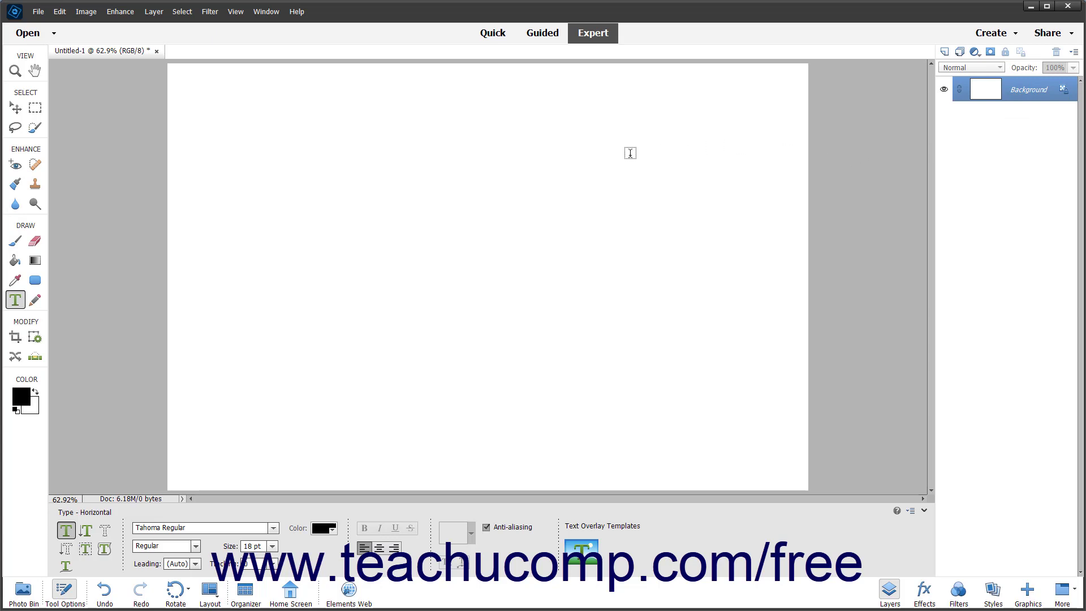
mouse_move(206, 96)
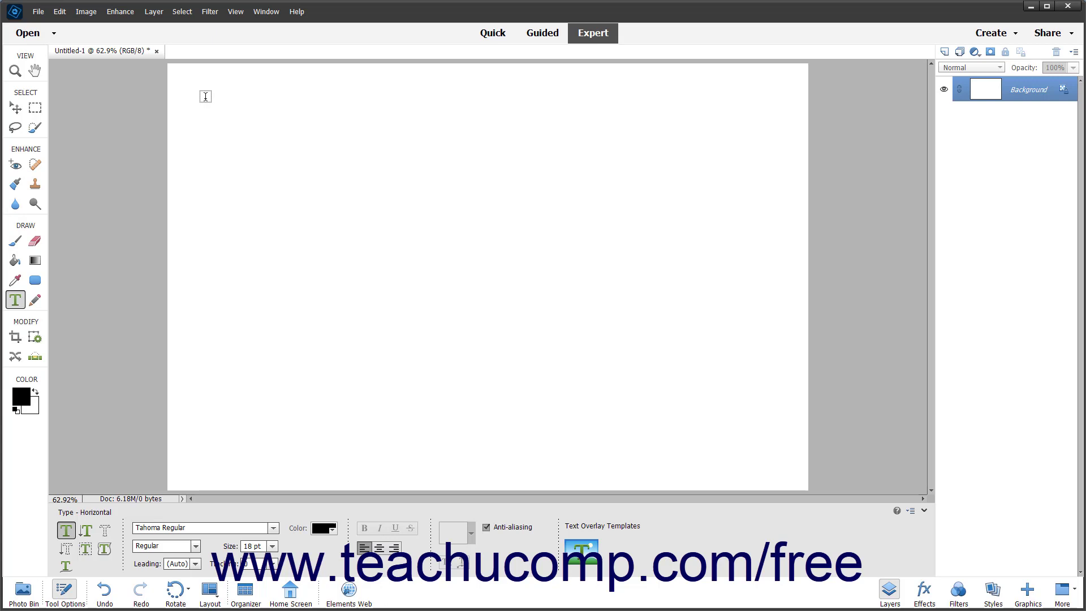
mouse_move(203, 123)
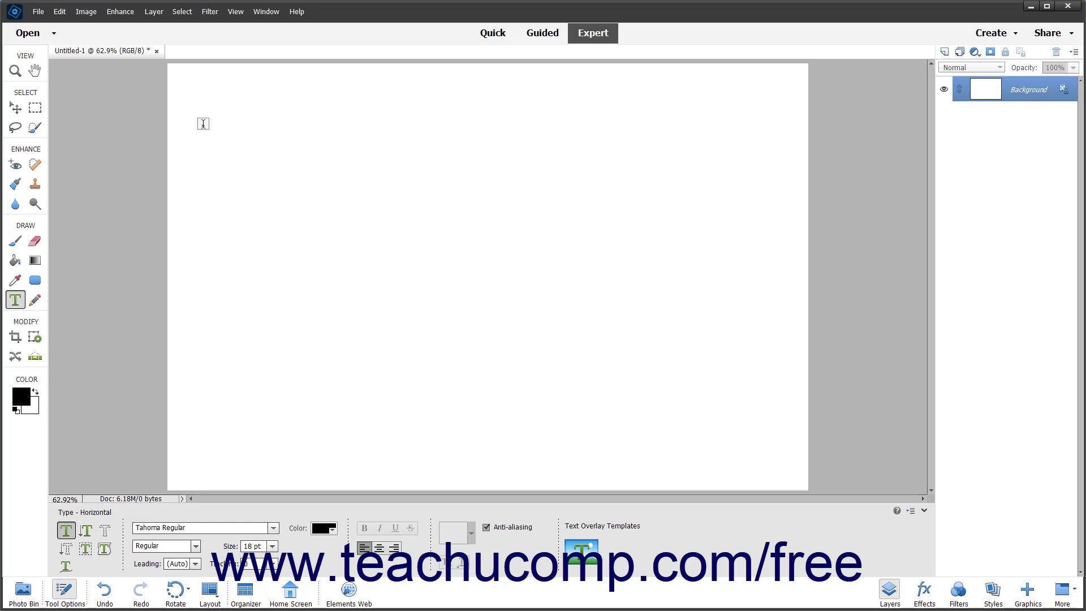
left_click(203, 123)
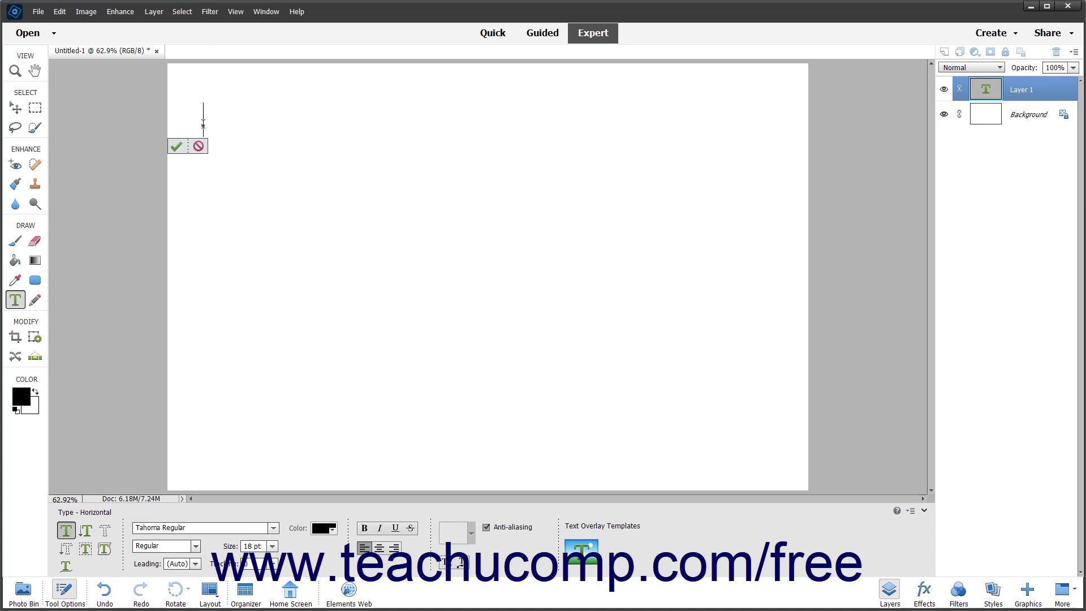
mouse_move(208, 524)
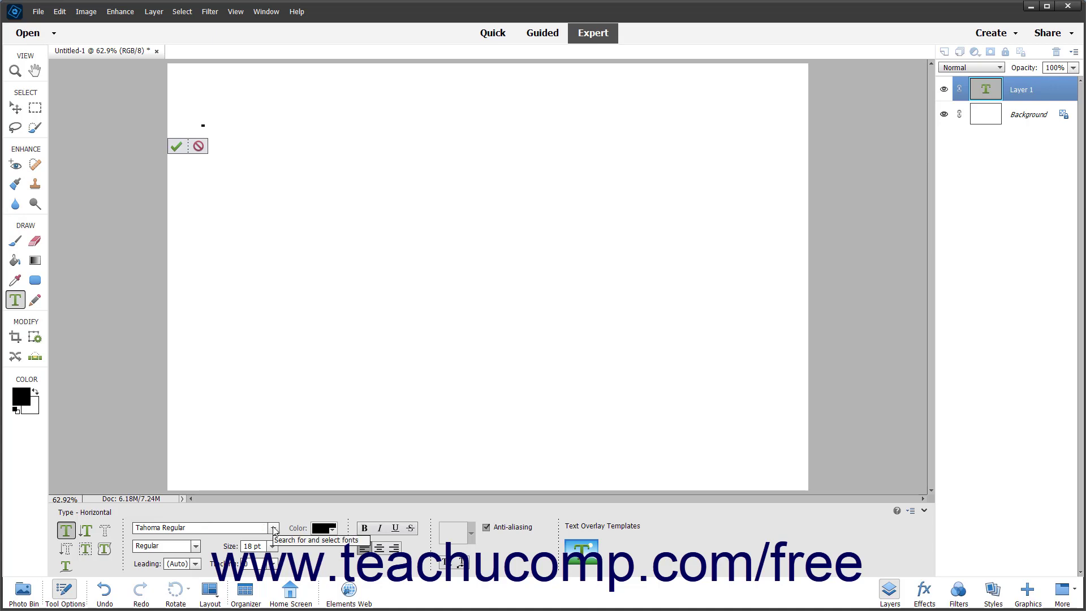
Set the text to Tahoma Regular font, Regular style, 18 pt in Tool Options.
left_click(274, 528)
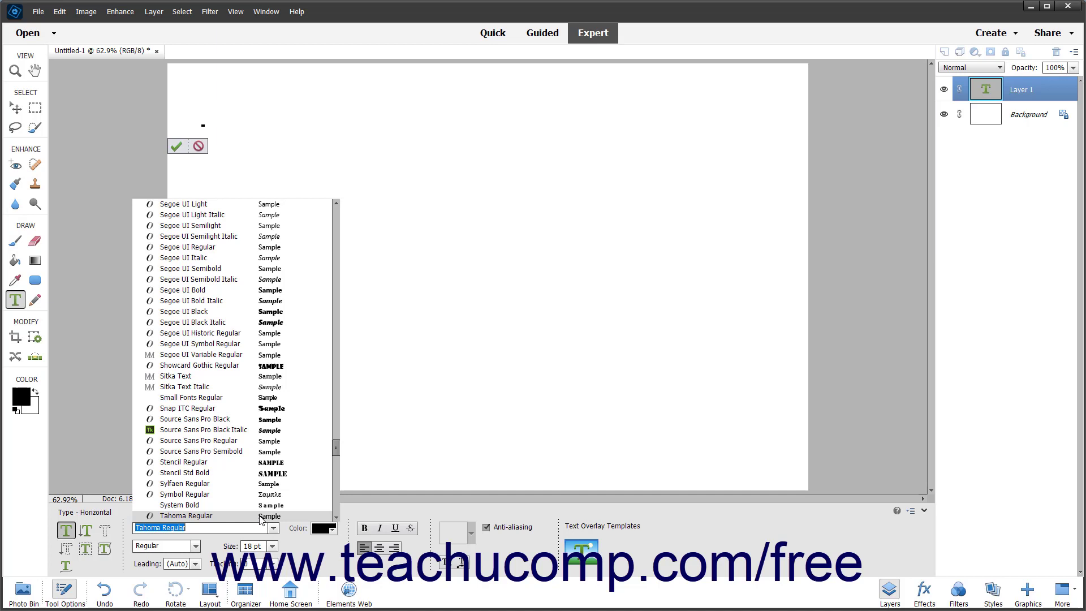
left_click(186, 516)
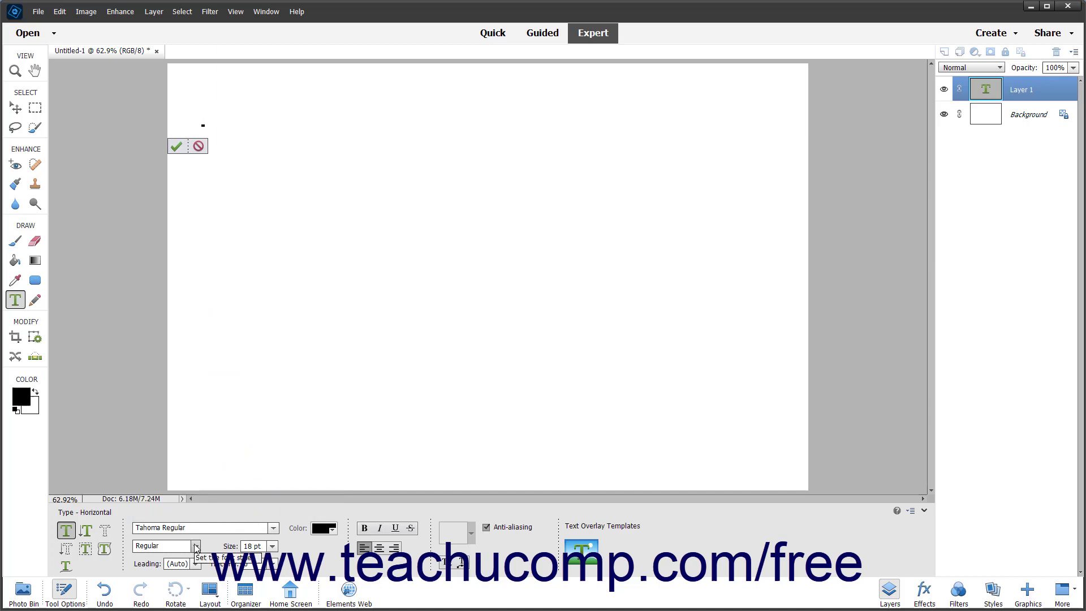
left_click(195, 545)
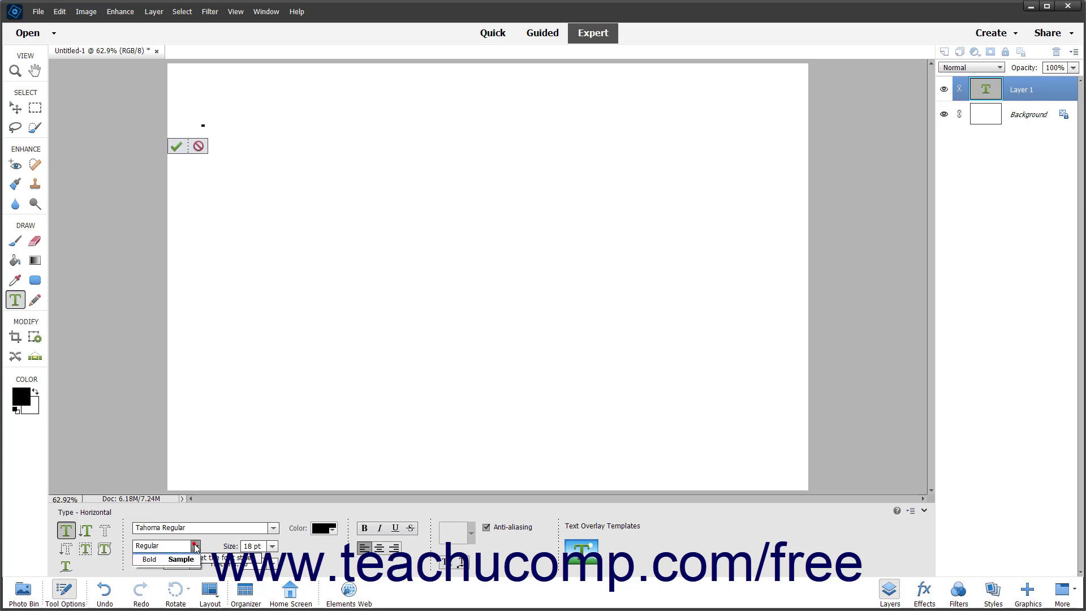
left_click(195, 545)
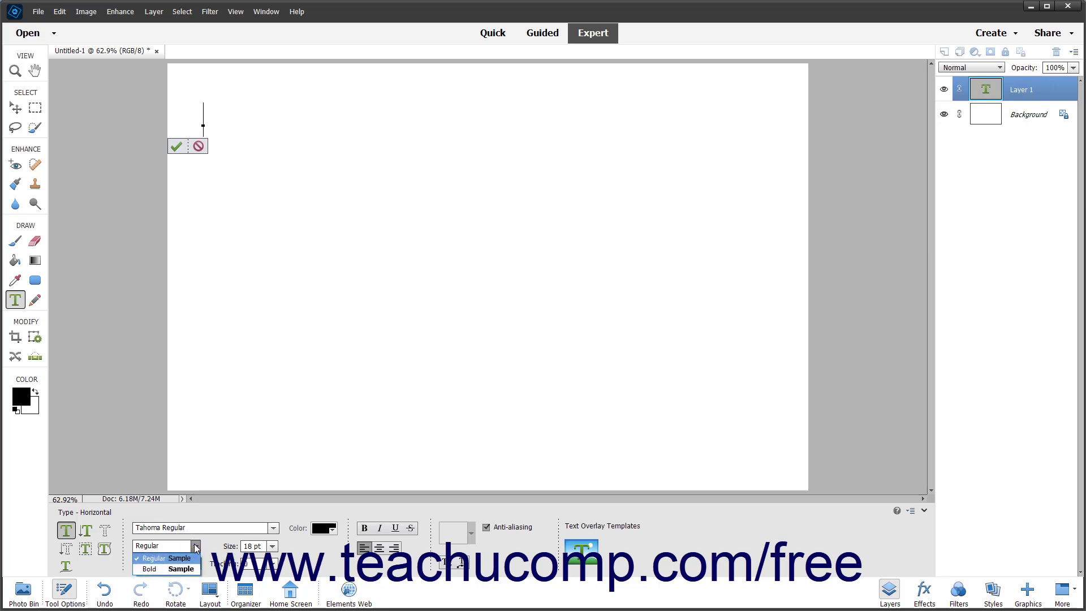
left_click(154, 557)
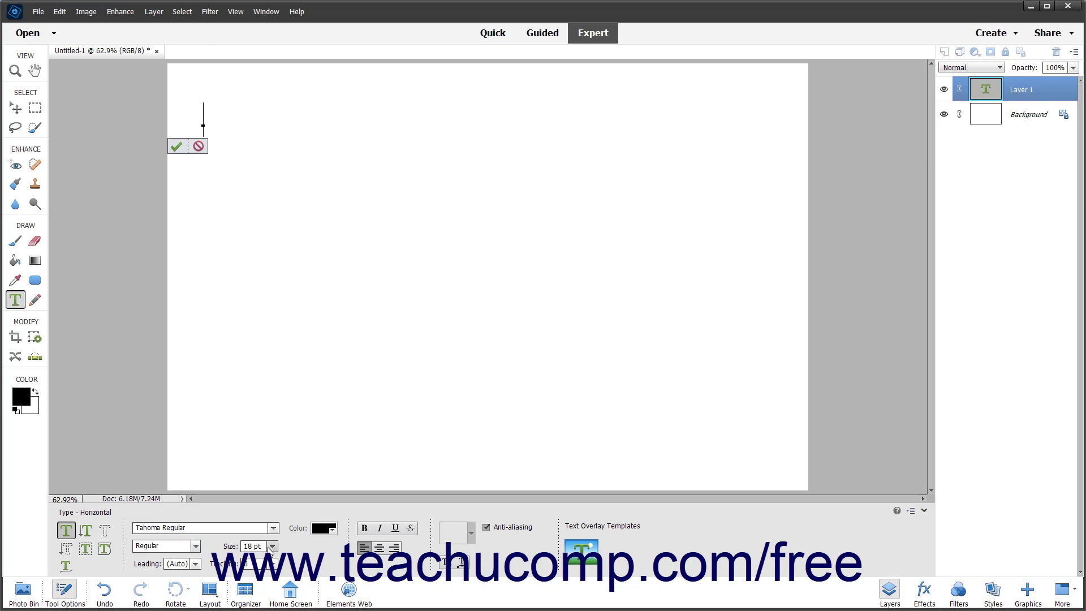
left_click(271, 547)
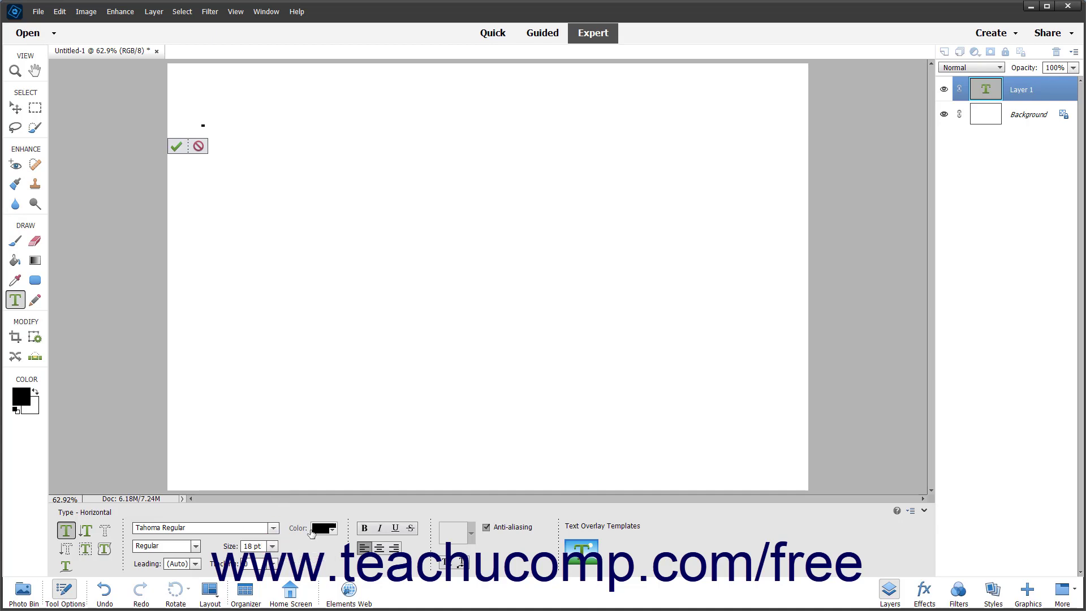
left_click(321, 528)
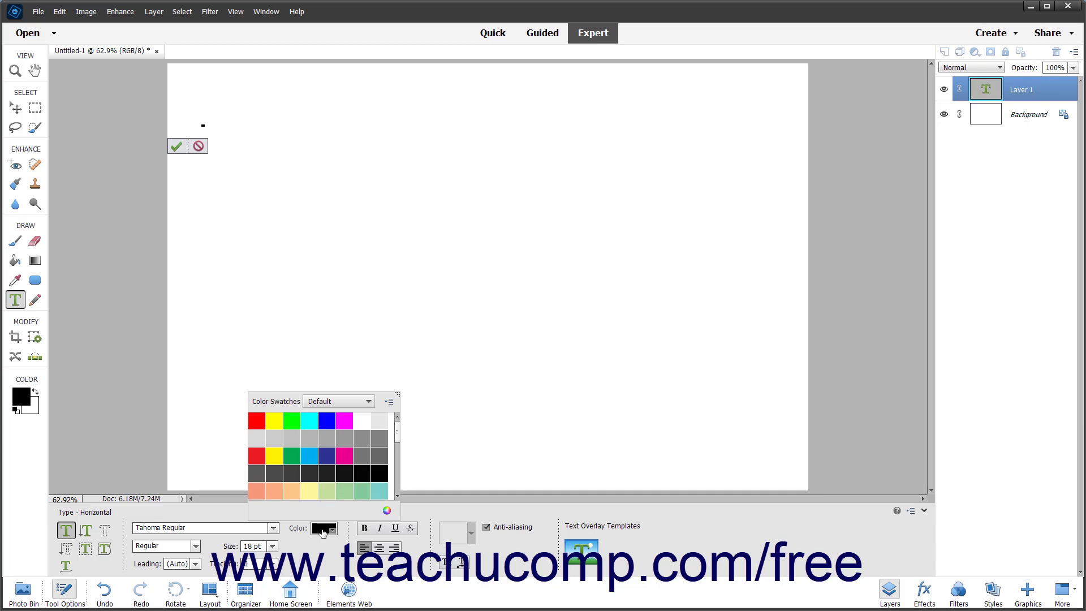
mouse_move(298, 535)
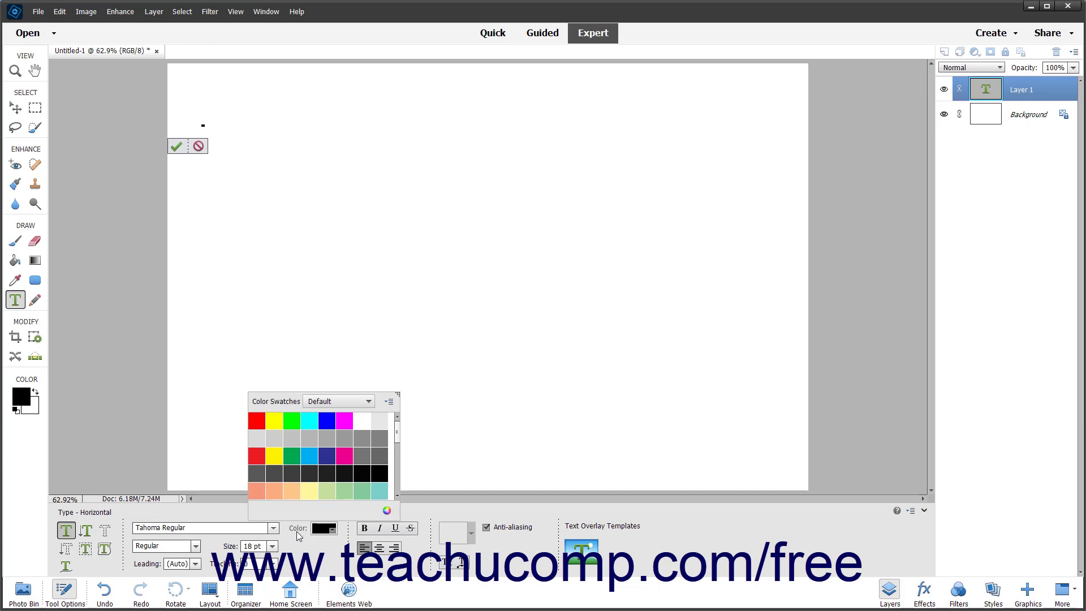
left_click(194, 563)
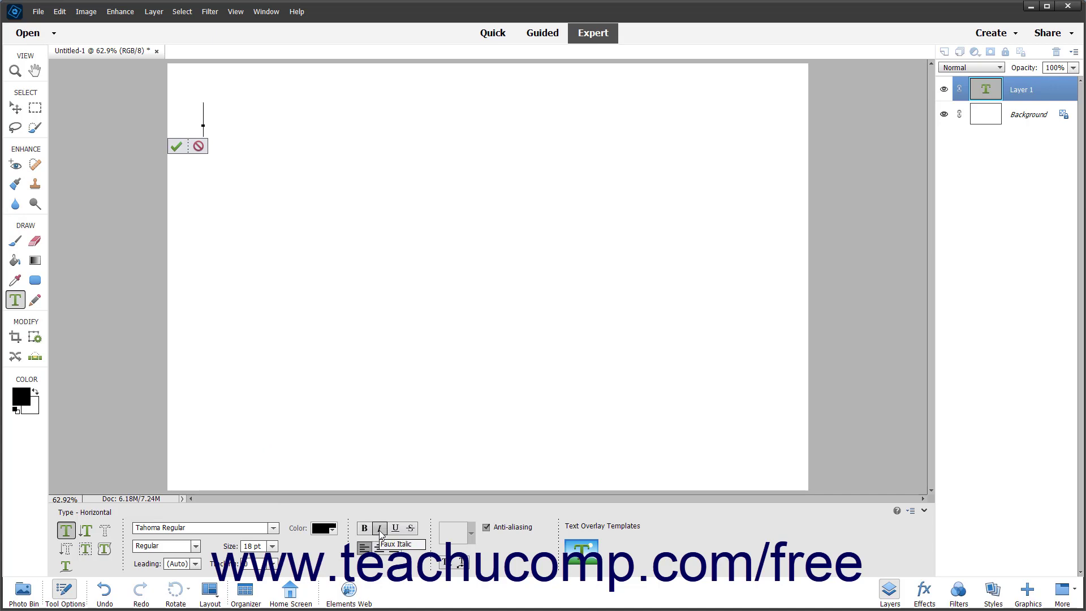
mouse_move(395, 528)
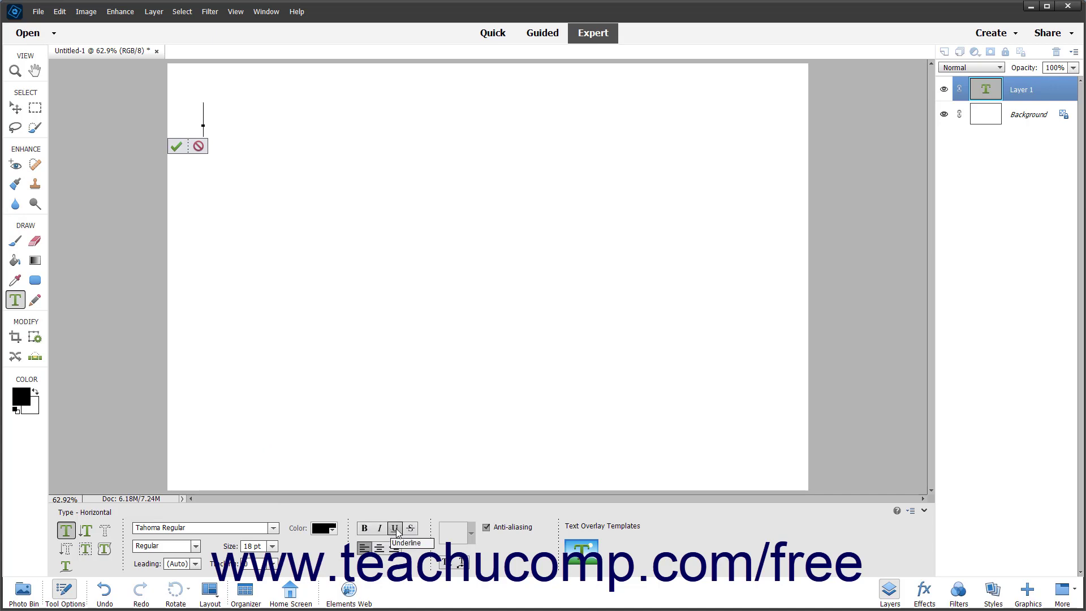
mouse_move(409, 528)
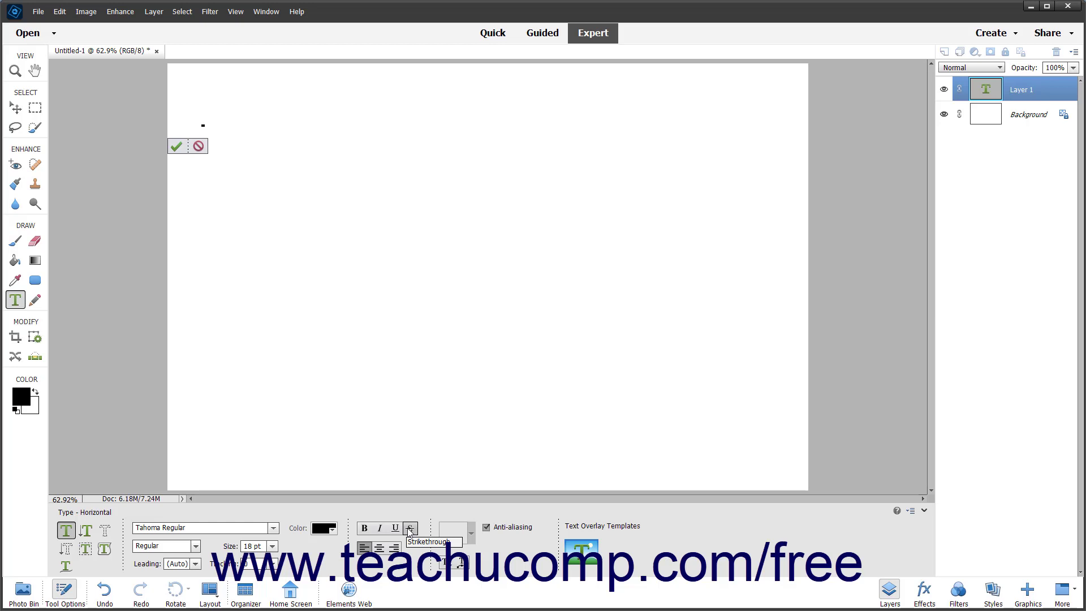
mouse_move(363, 528)
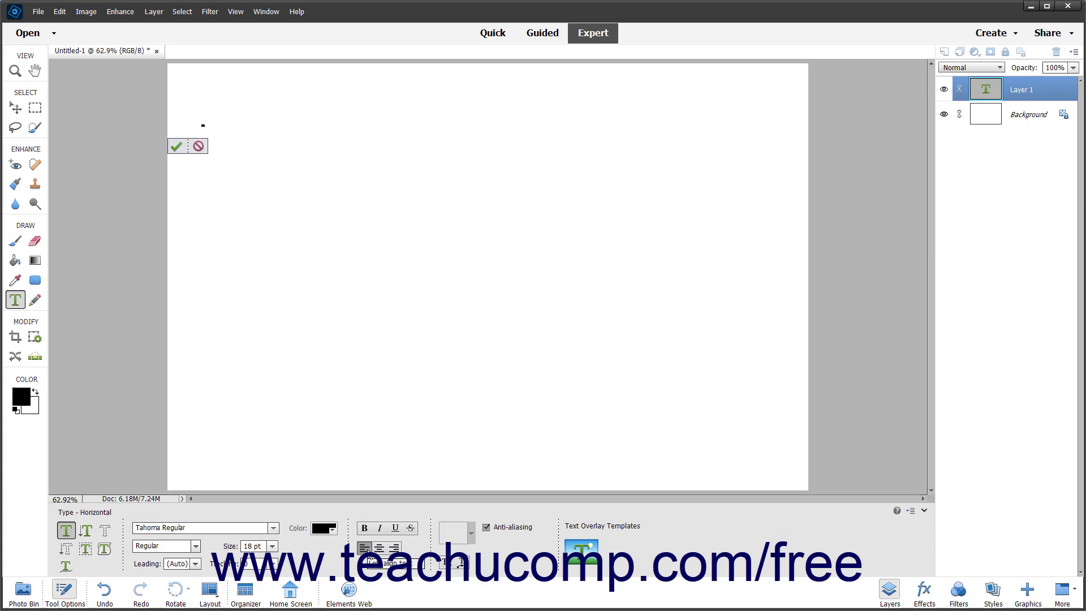
left_click(365, 547)
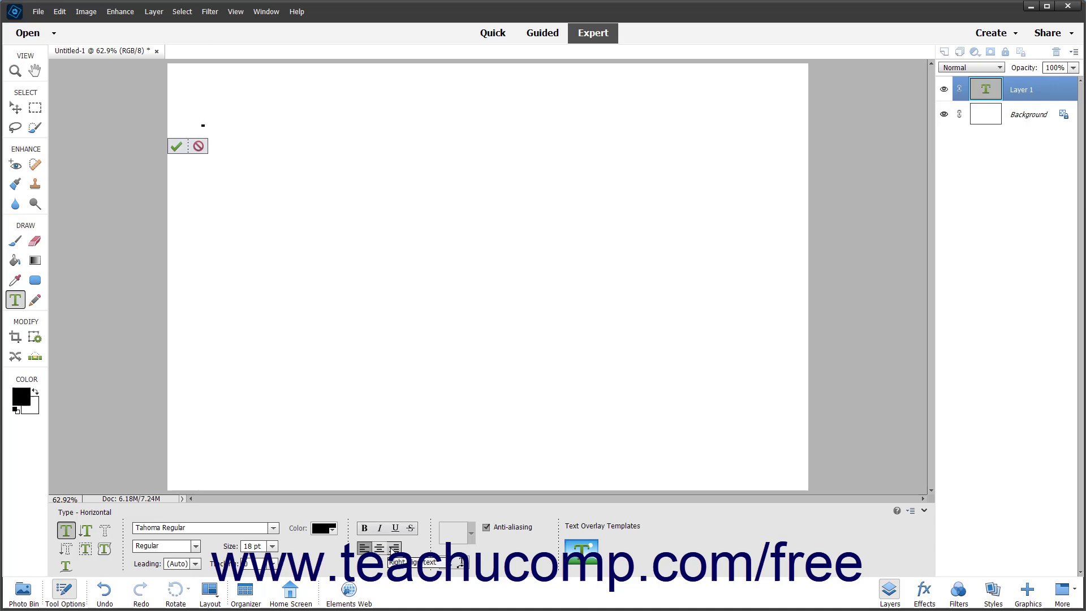
left_click(203, 118)
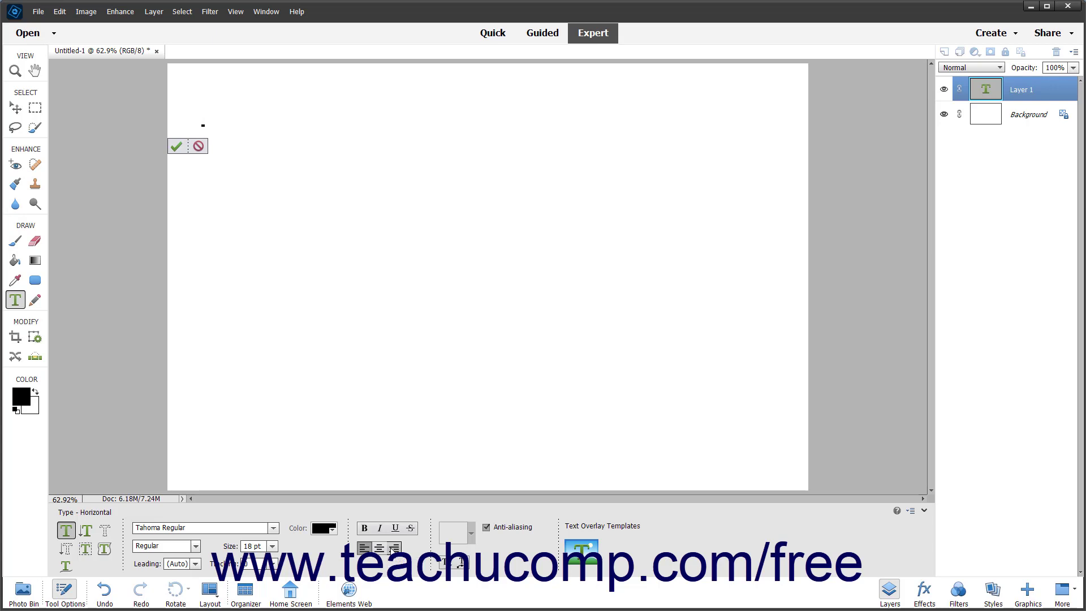
left_click(202, 114)
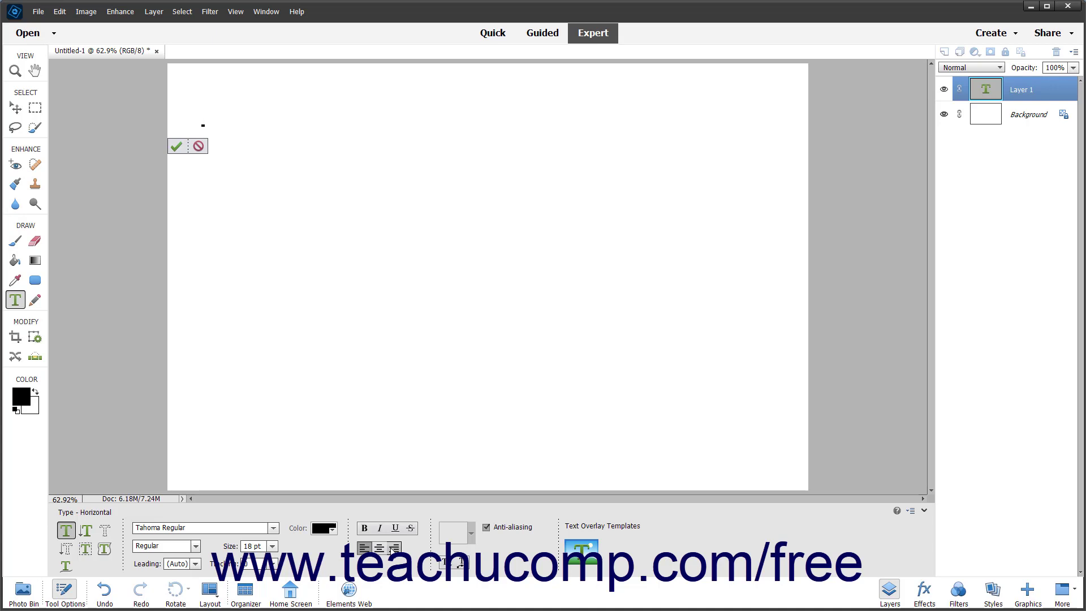
left_click(203, 117)
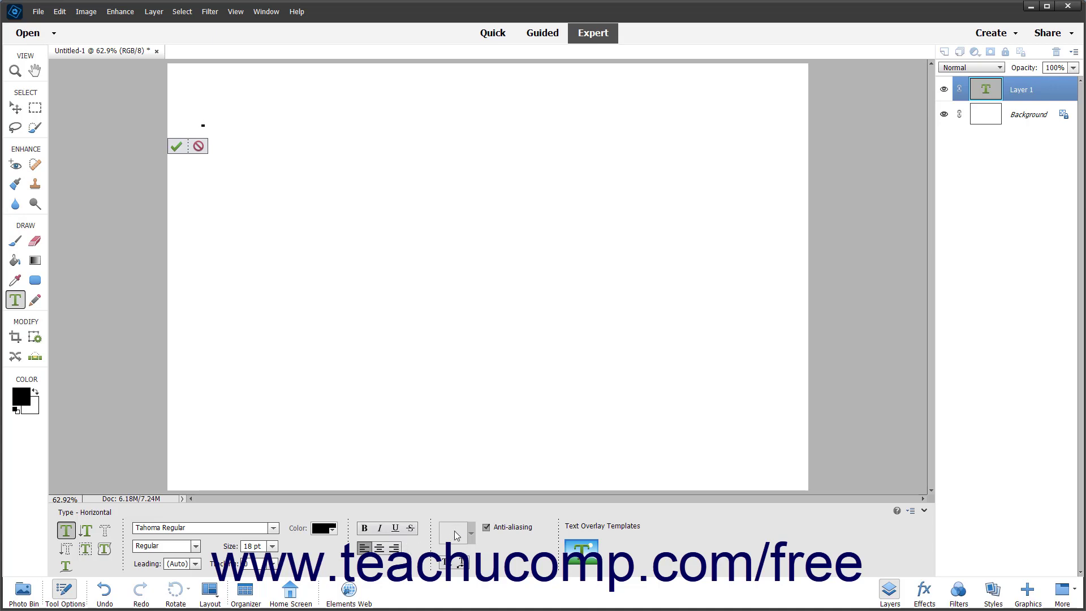
mouse_move(456, 532)
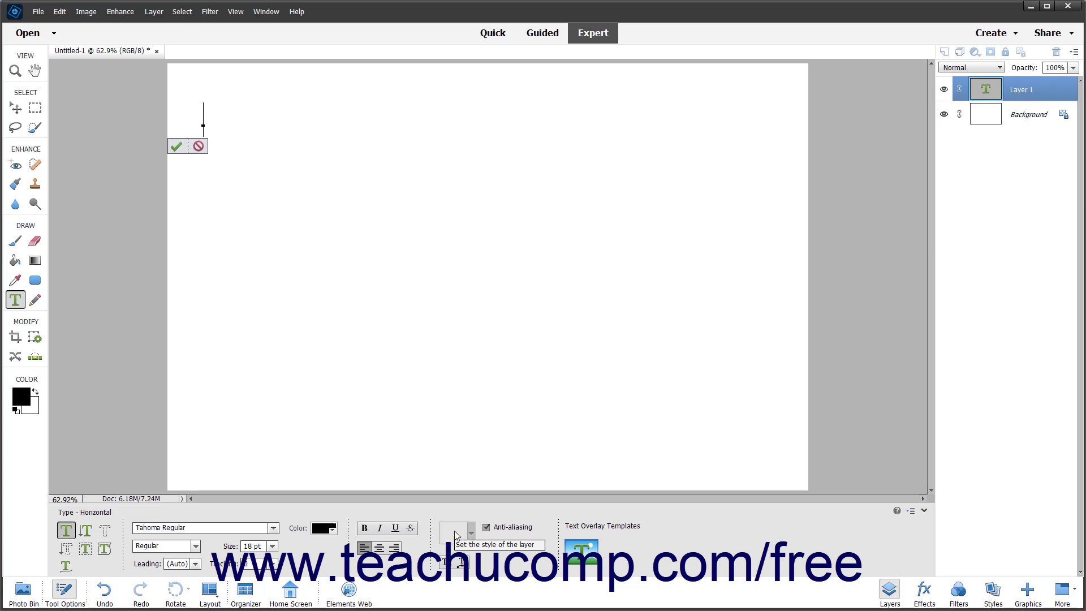
mouse_move(453, 561)
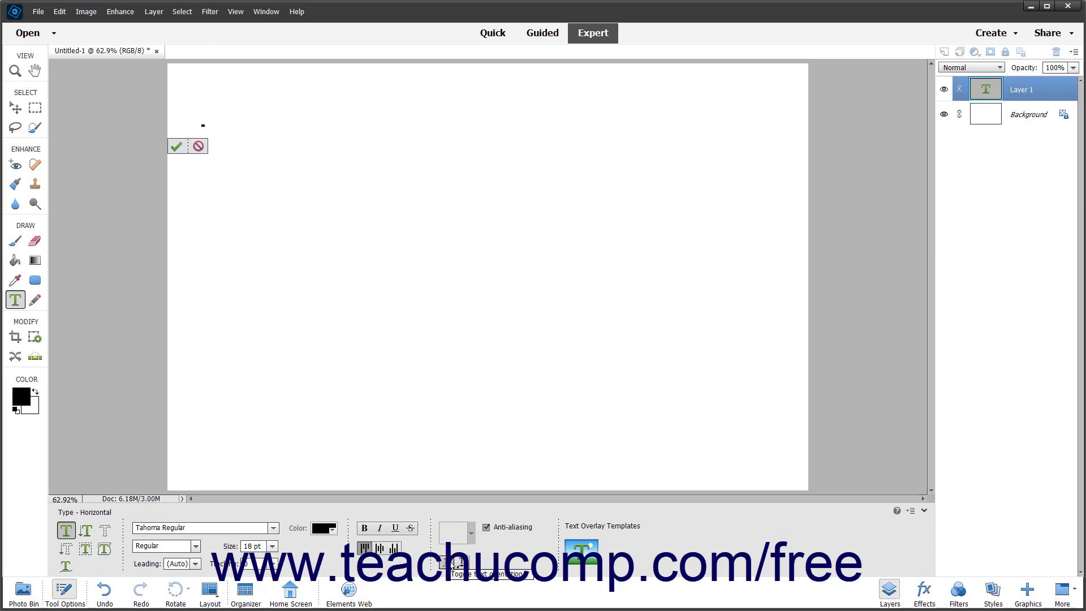
left_click(203, 117)
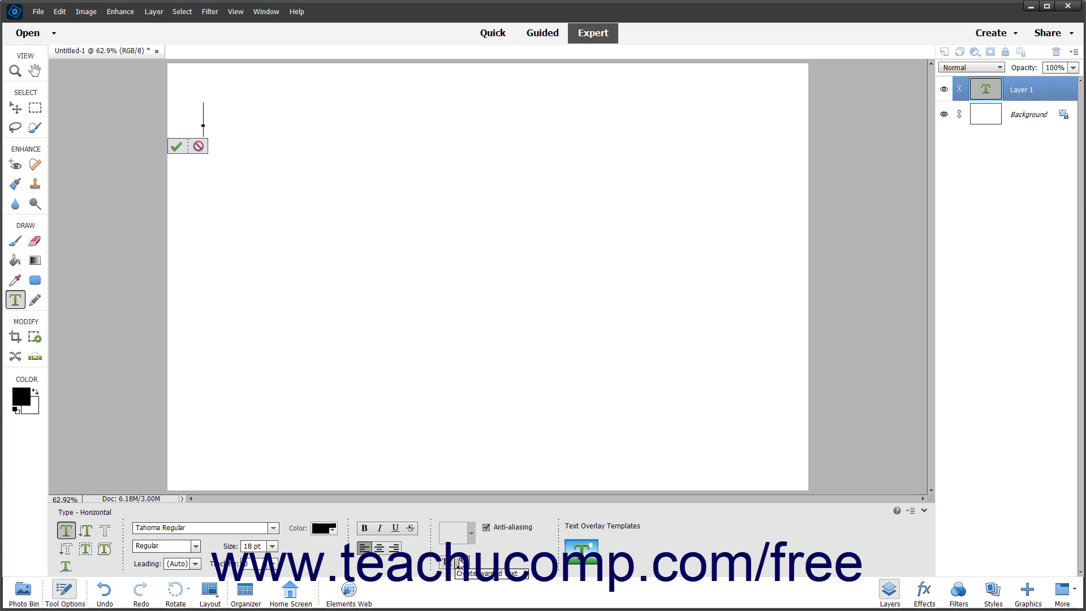
left_click(458, 561)
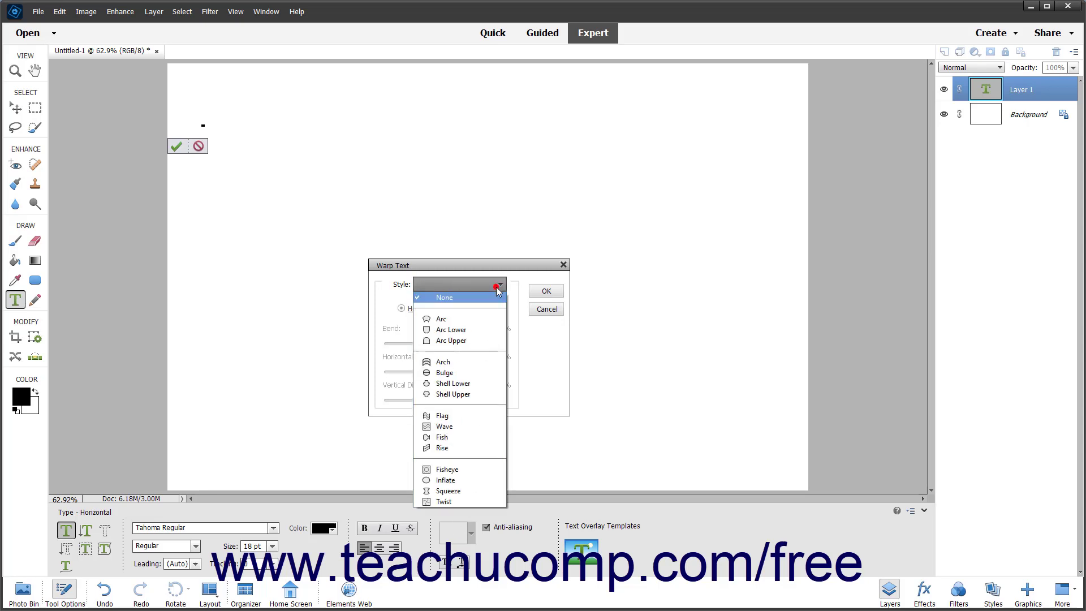
left_click(440, 318)
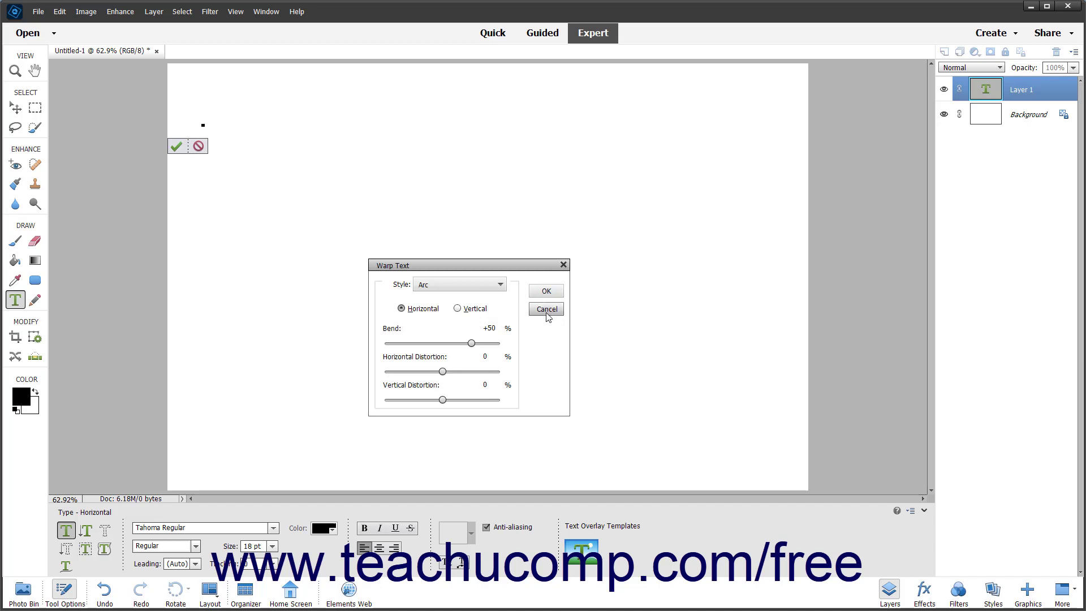
left_click(545, 309)
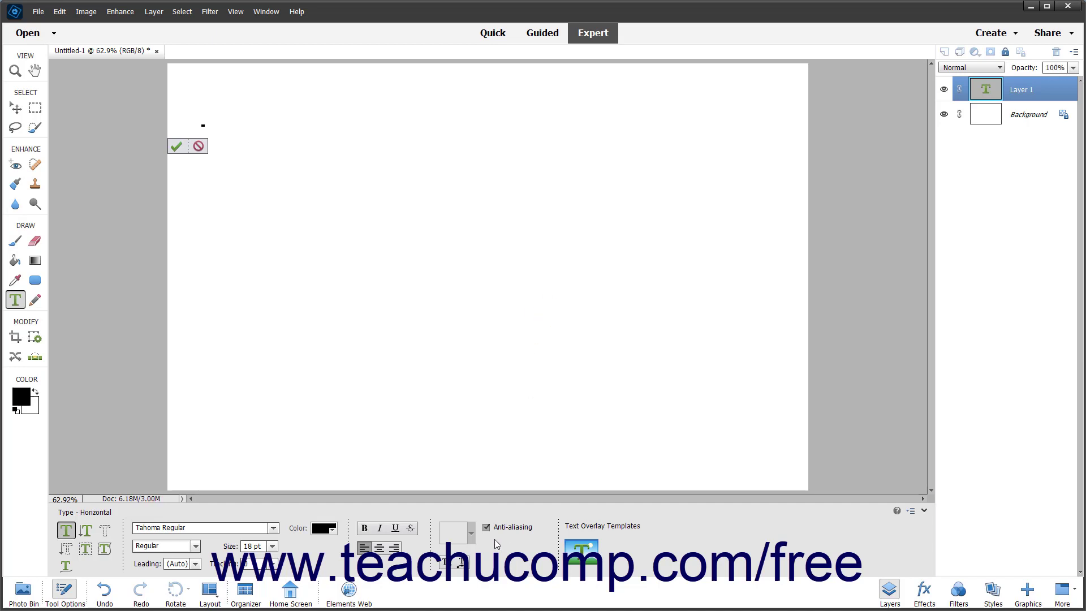
left_click(202, 115)
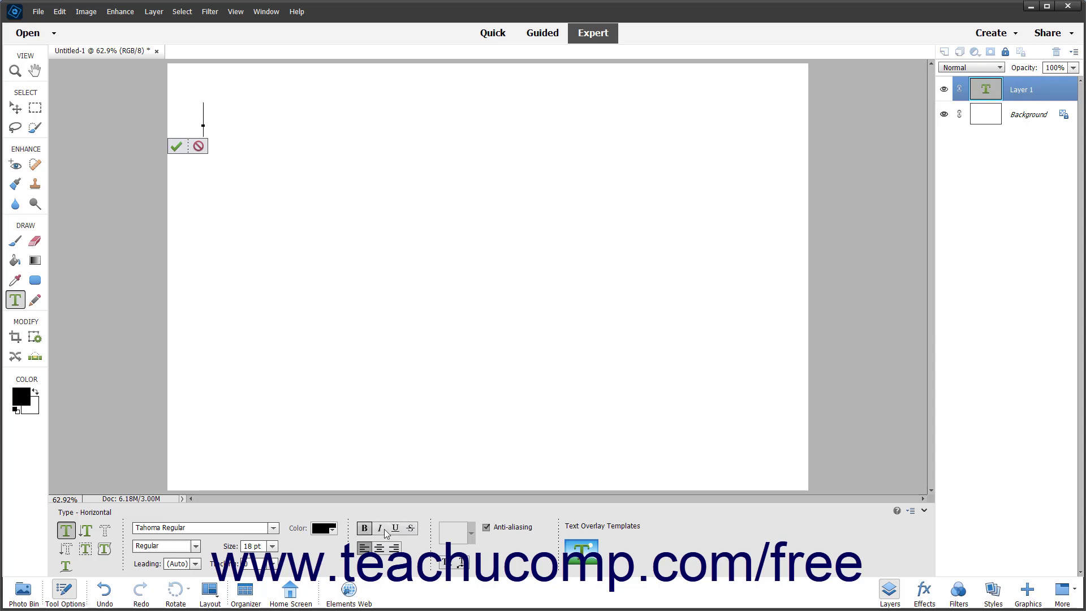
mouse_move(457, 538)
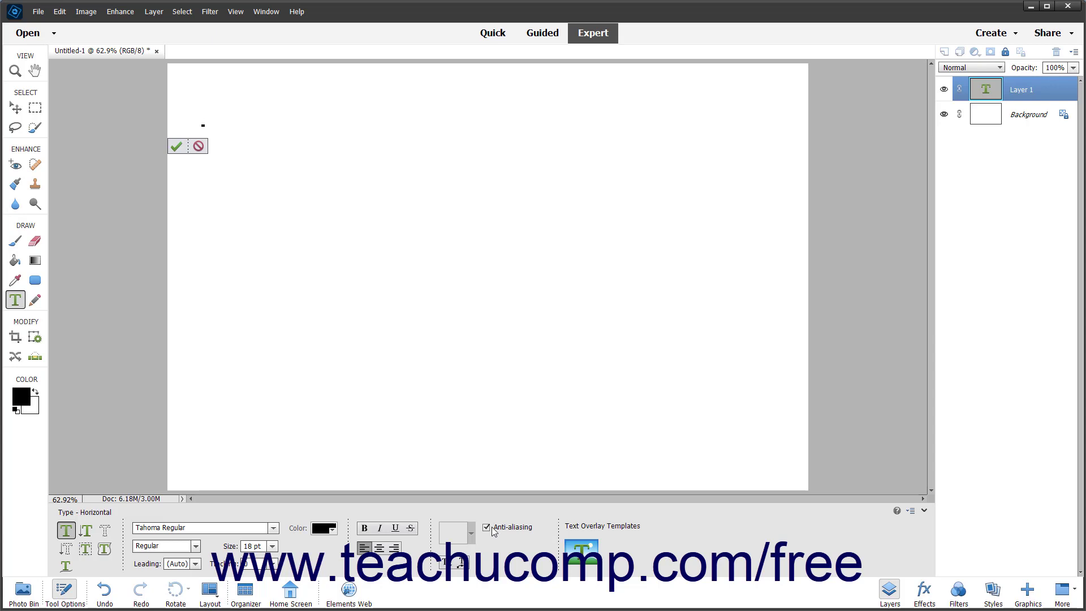
mouse_move(275, 155)
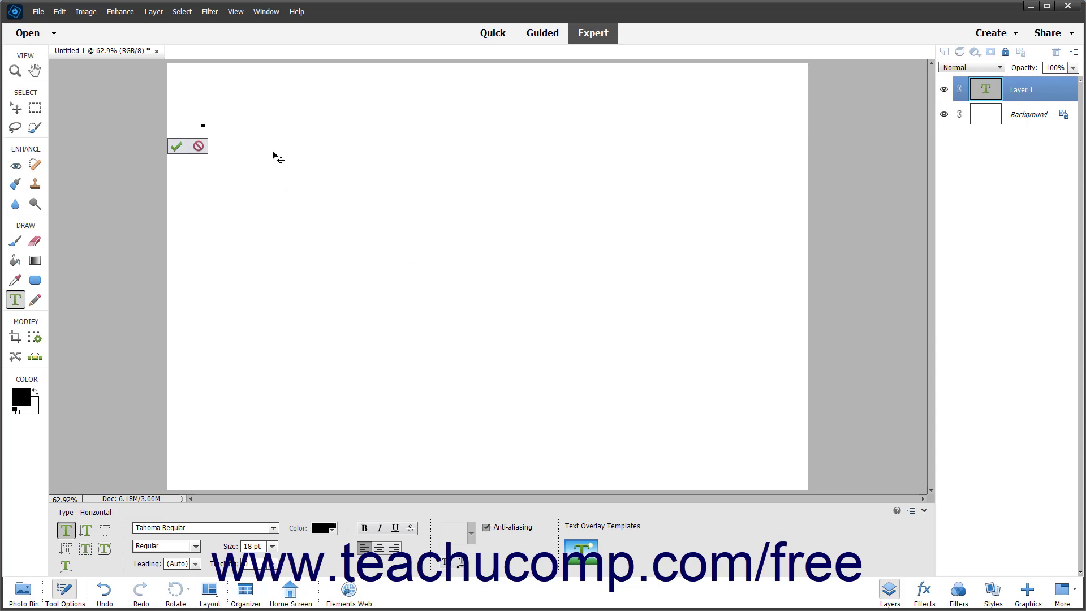
Enter the first line: 'This is a line of point text.'.
type("This is")
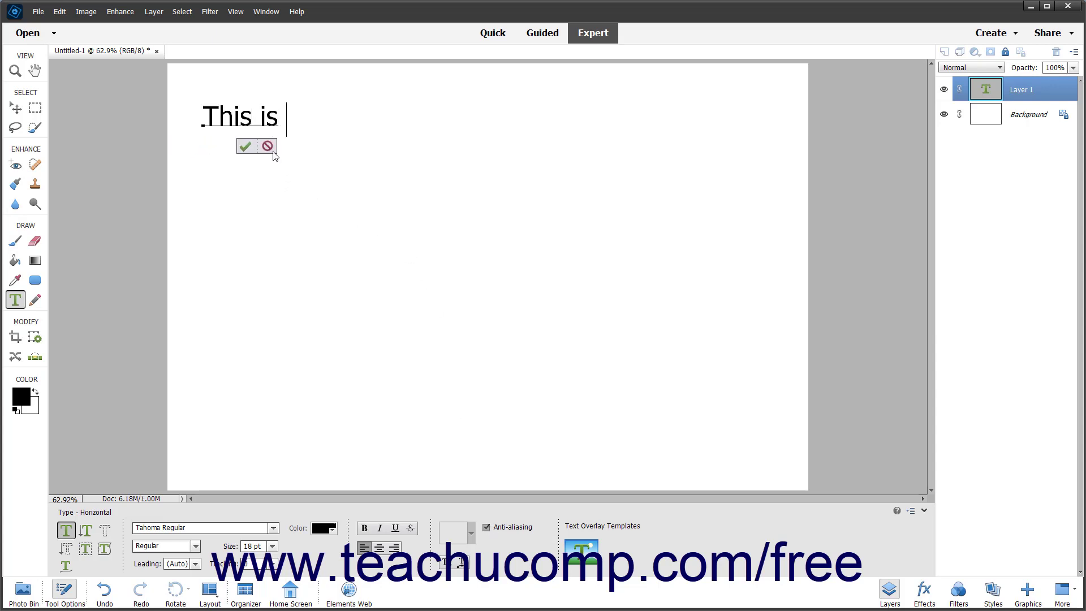
type("a line of po")
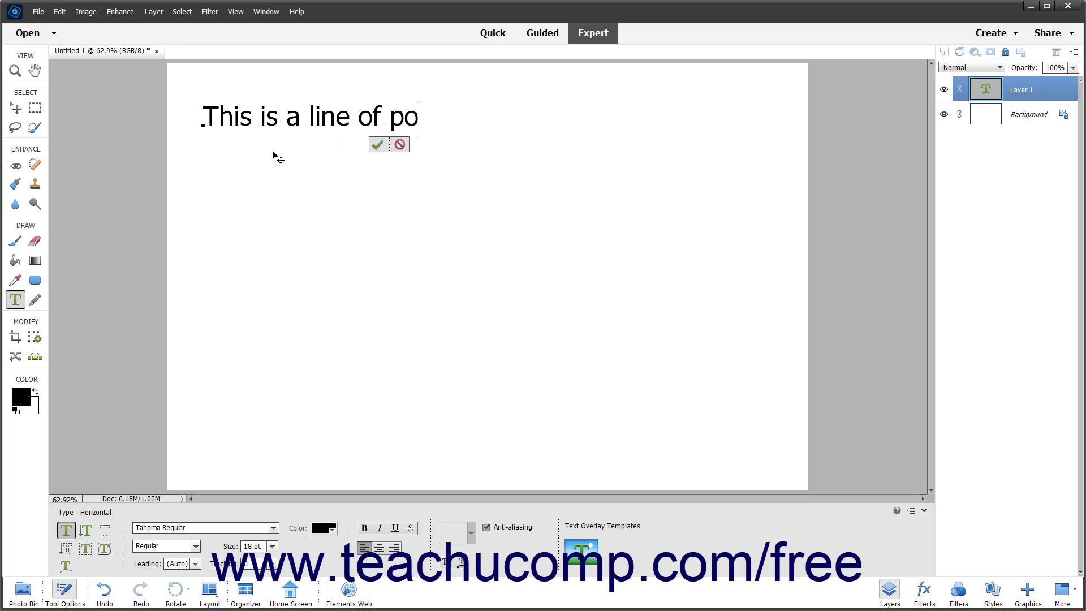
type("int text.")
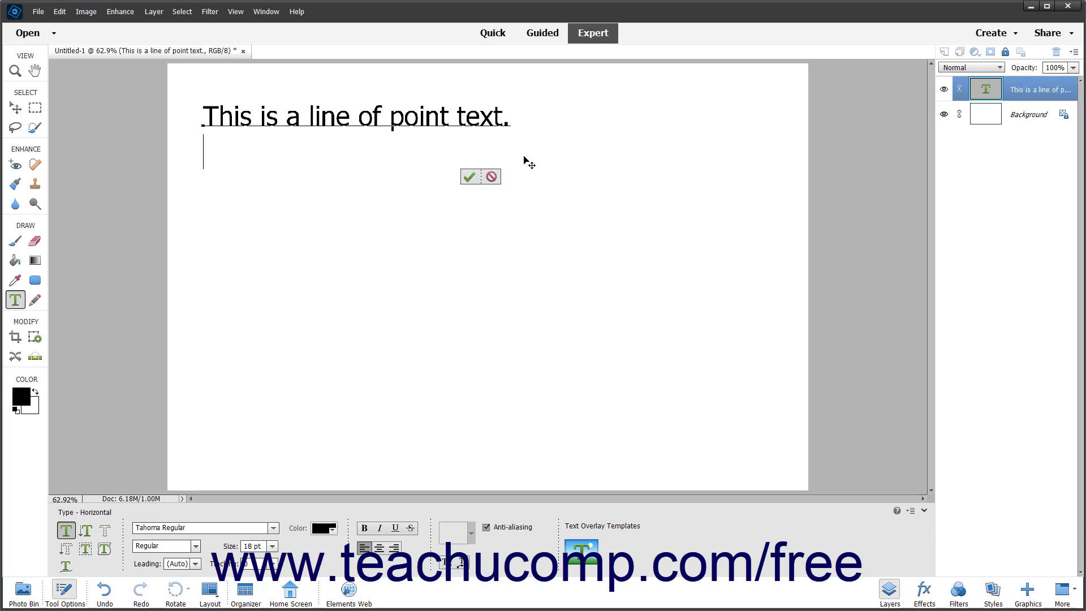
Enter the second line 'This is yet another line of point text.' and commit the text.
type("This is")
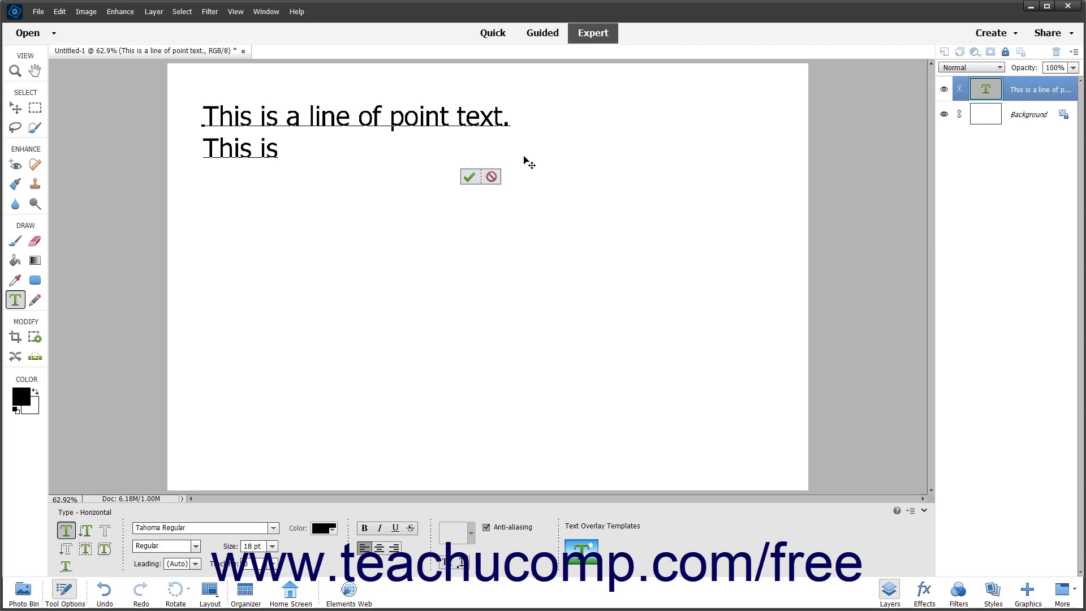
type("yet another")
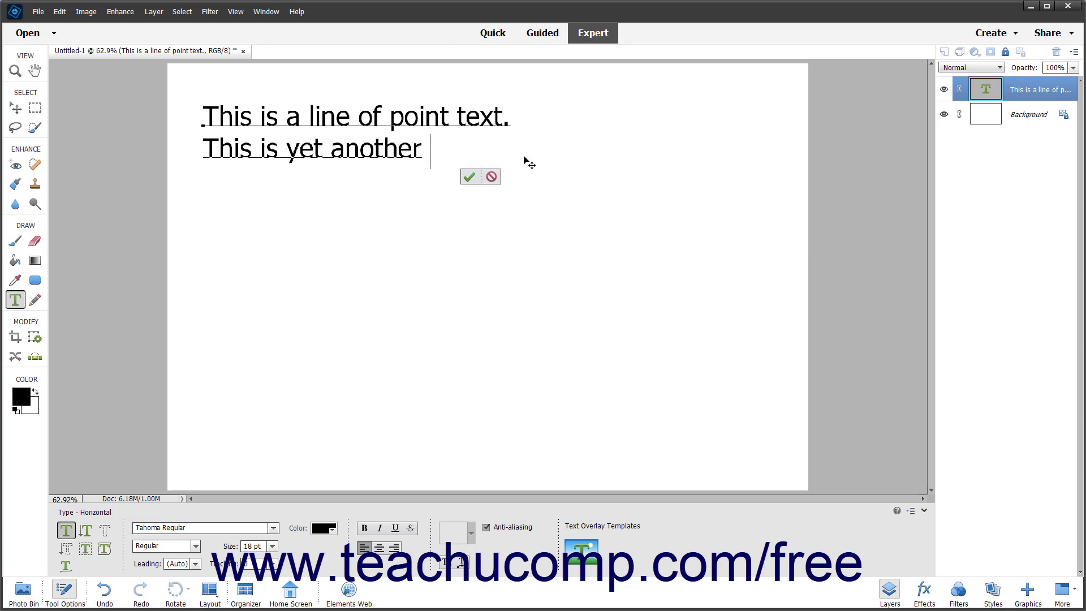
type("line of point text.")
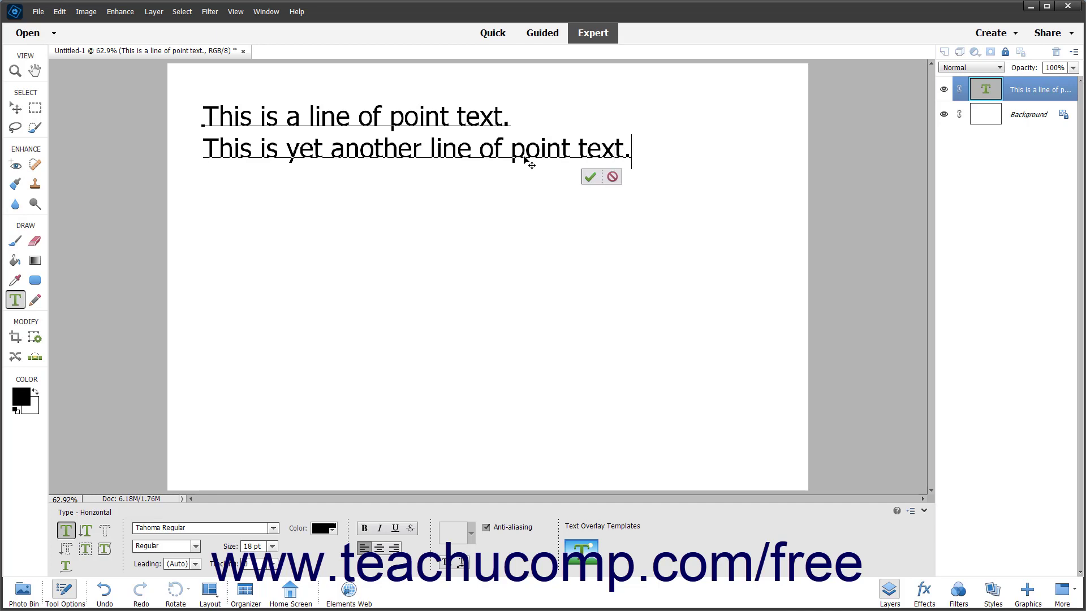
mouse_move(589, 177)
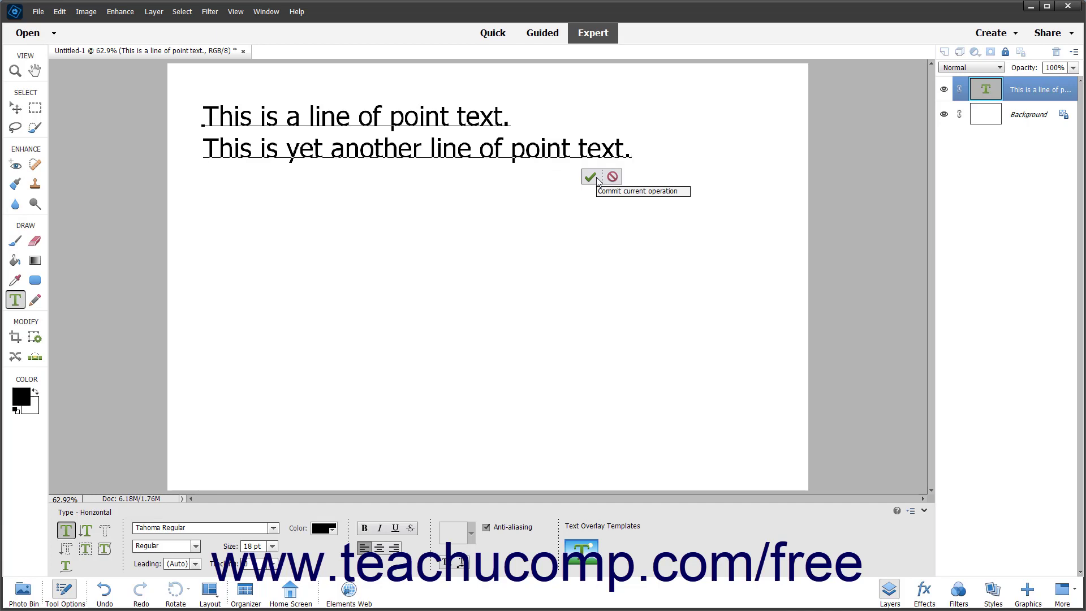
mouse_move(612, 176)
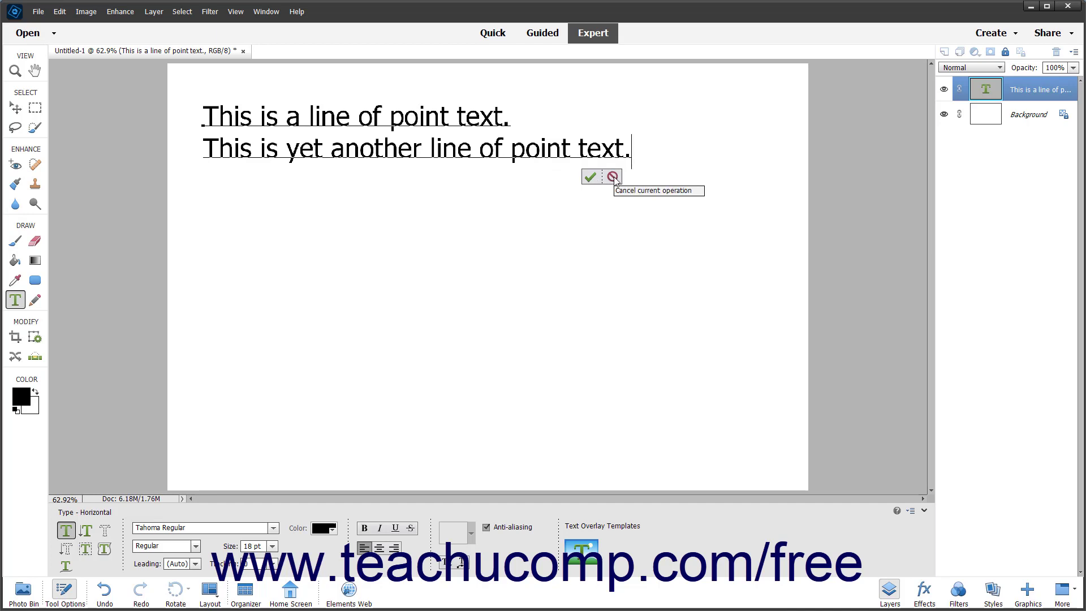
left_click(590, 176)
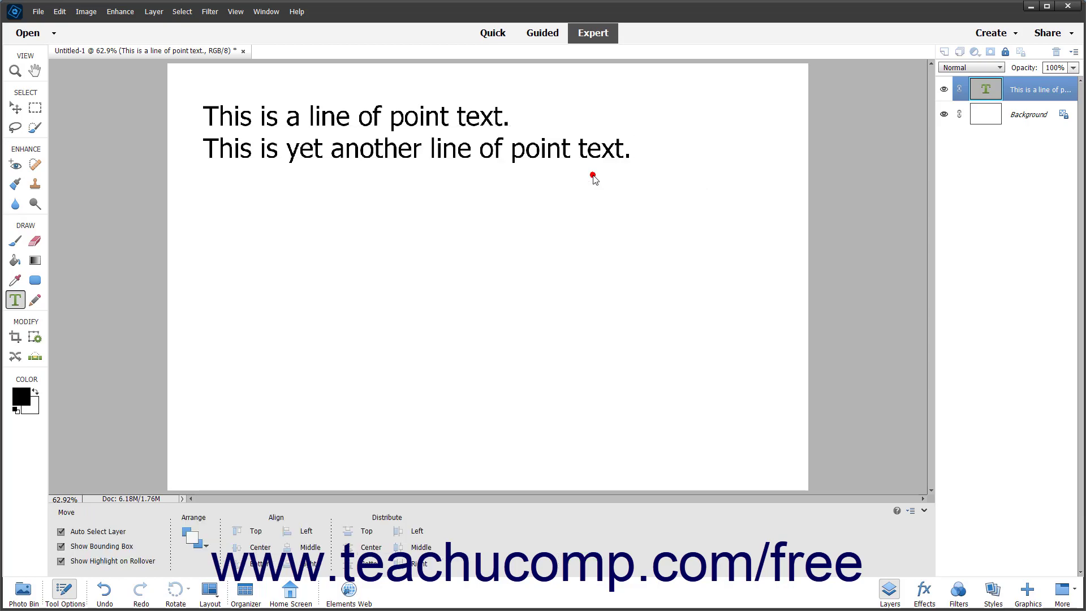